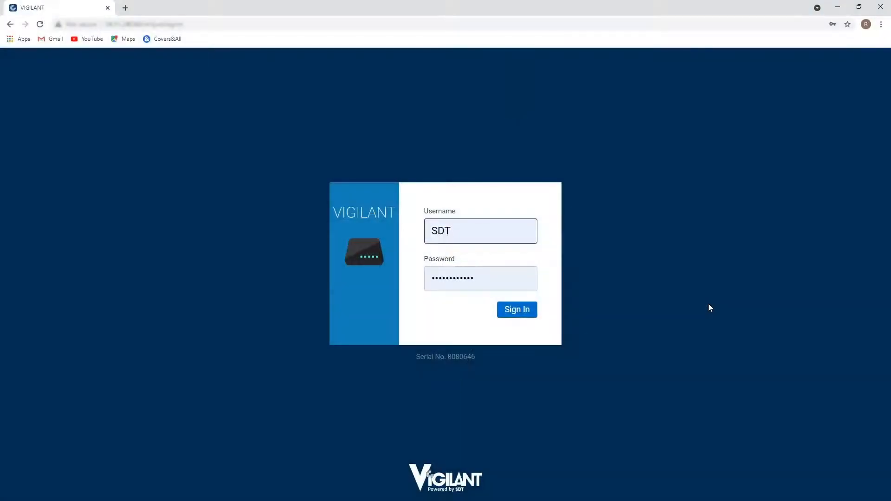
Step: Sign in to VIGILANT with the username and password
left_click(481, 230)
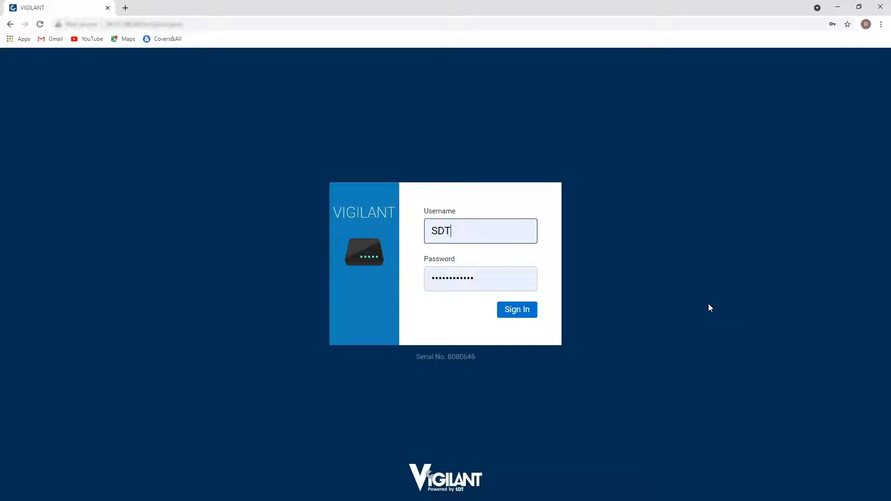
mouse_move(544, 322)
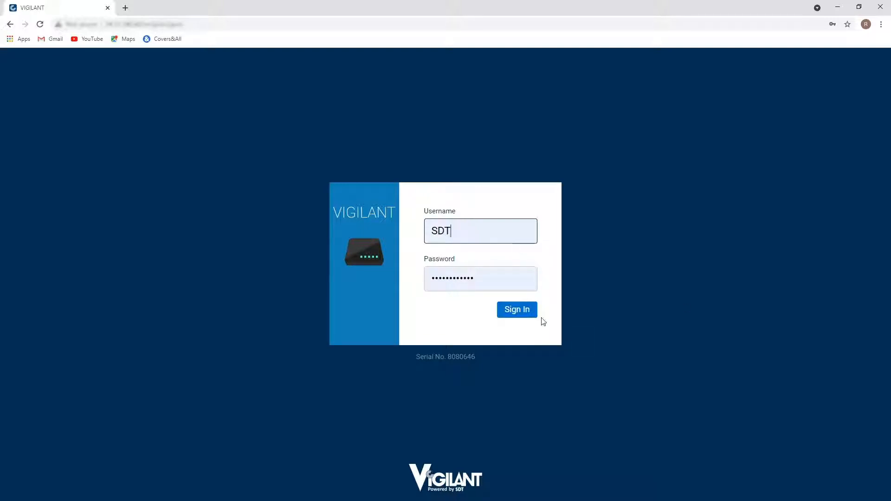
left_click(517, 310)
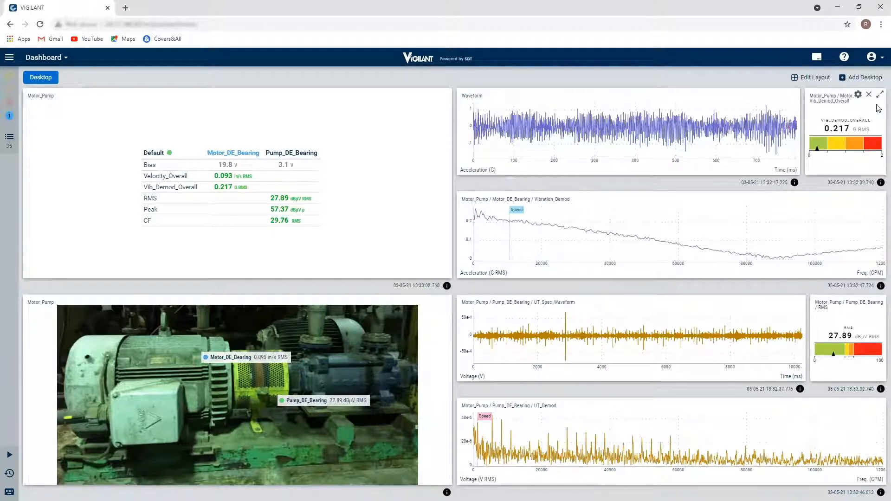
Step: Create a second empty desktop using the suggested title 'New Desktop'
left_click(861, 77)
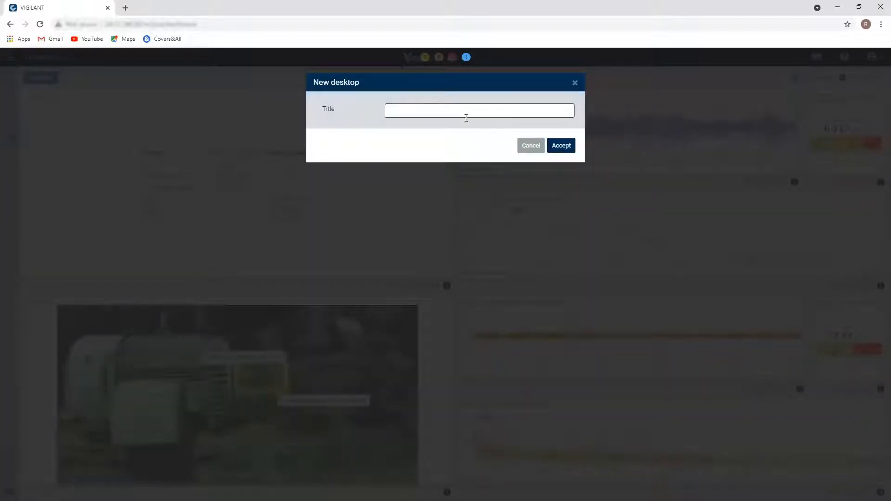
type("Ne")
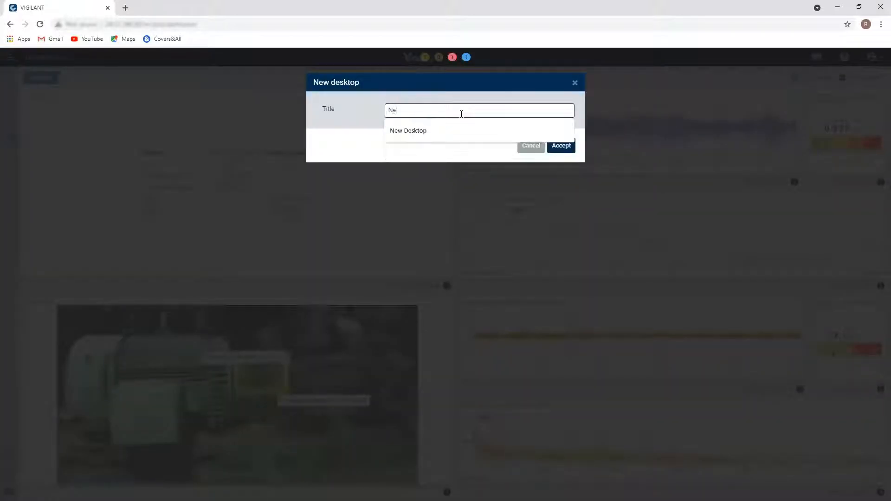
left_click(408, 130)
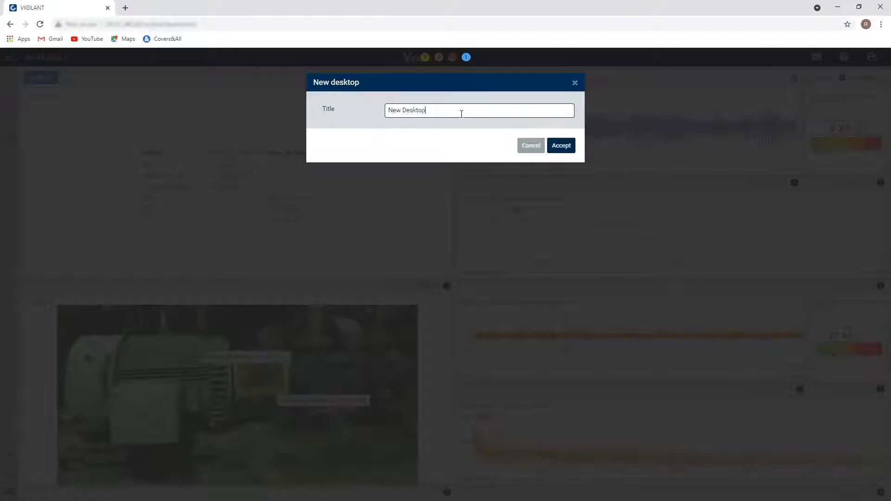
left_click(561, 145)
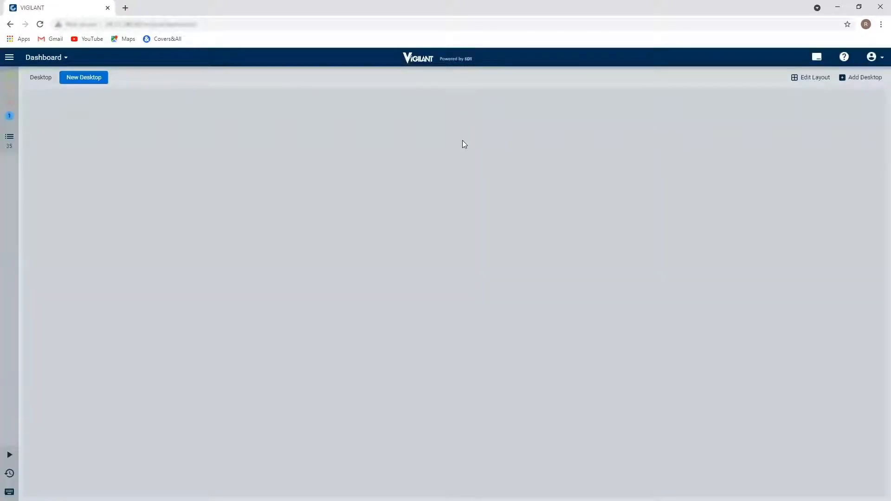
mouse_move(129, 272)
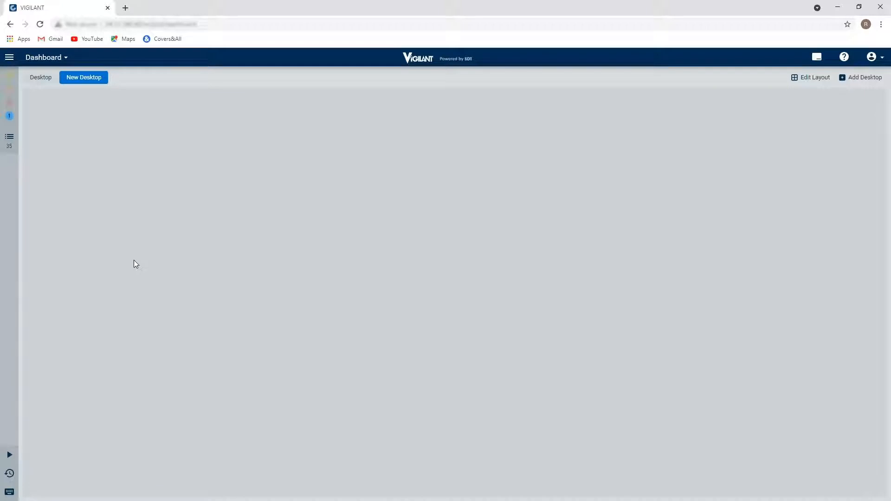
mouse_move(405, 312)
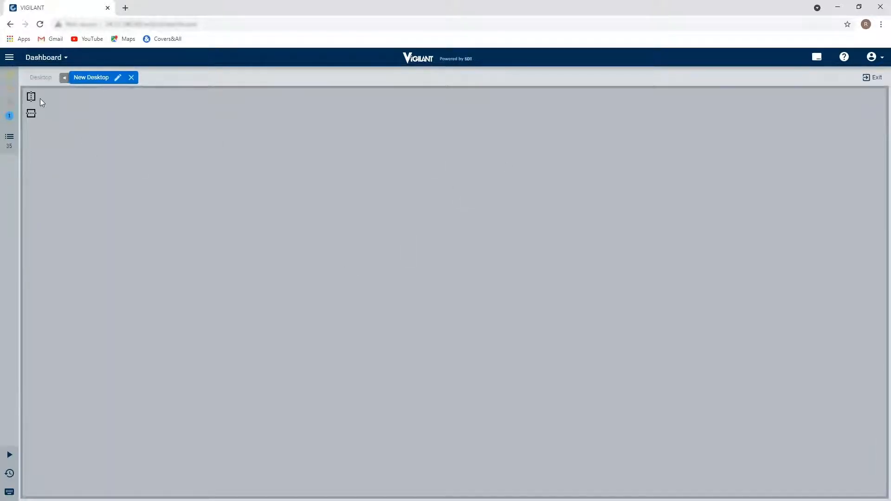
Step: Split New Desktop into left/right halves and subdivide the left half into panes
left_click(31, 113)
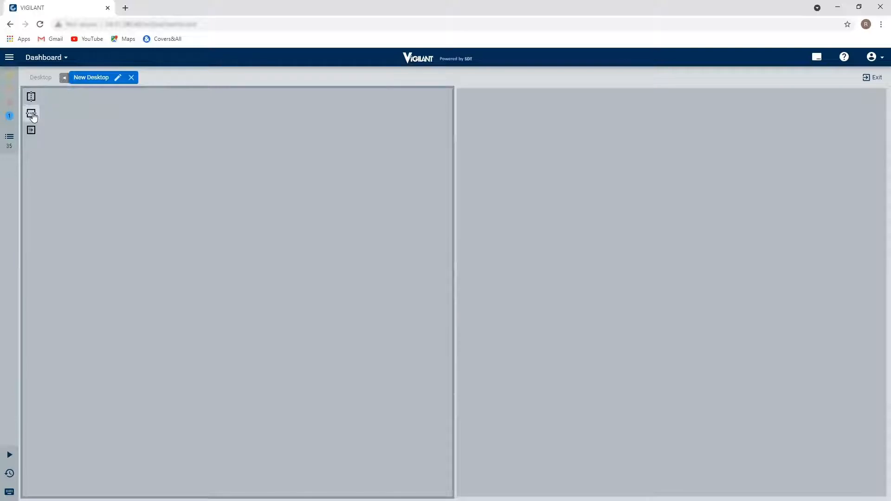
left_click(30, 113)
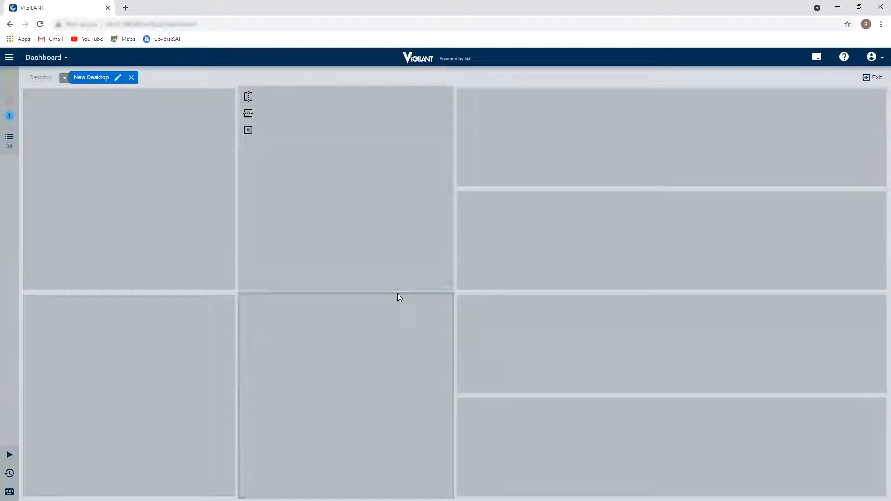
mouse_move(612, 340)
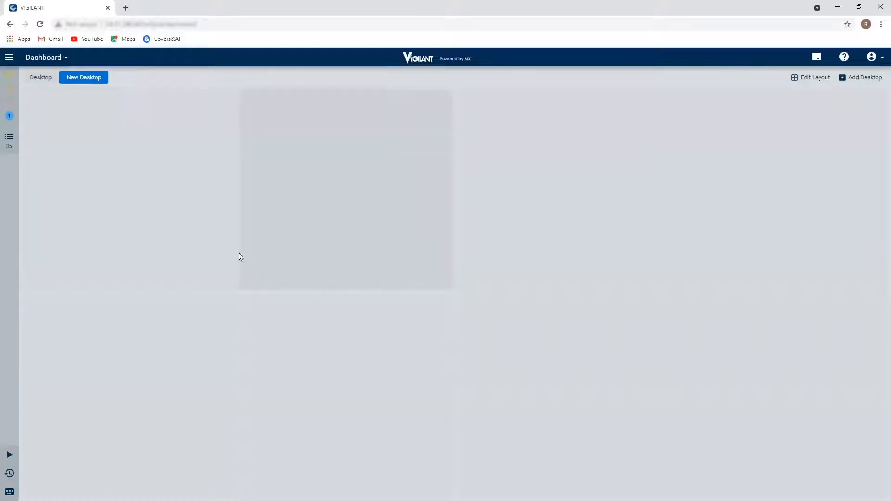
mouse_move(349, 238)
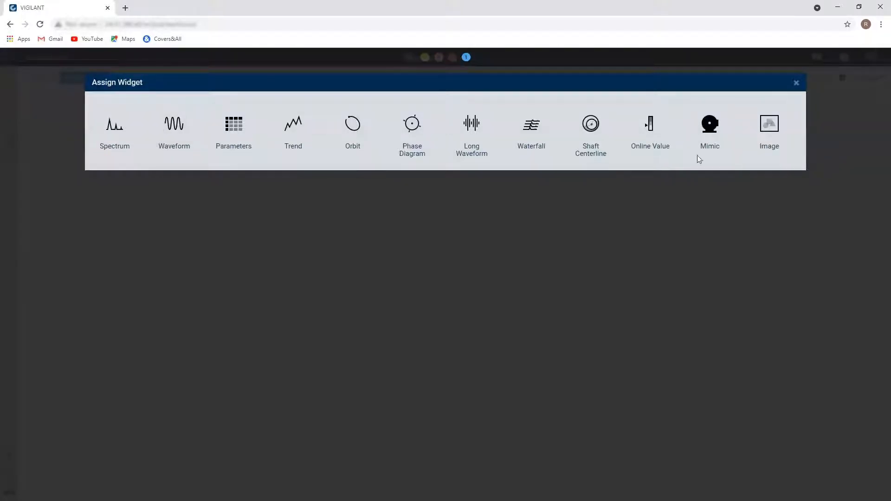
Step: Assign a Motor_Pump Mimic widget to the top-left pane
left_click(709, 125)
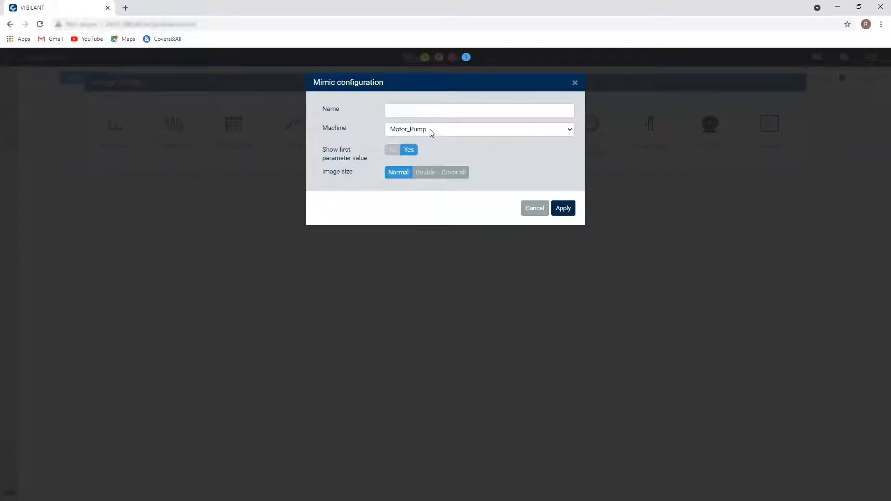
left_click(563, 208)
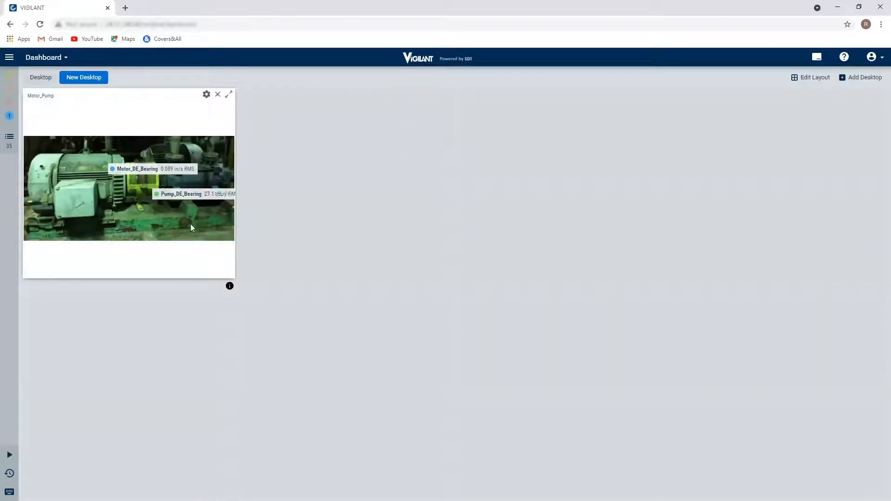
mouse_move(807, 81)
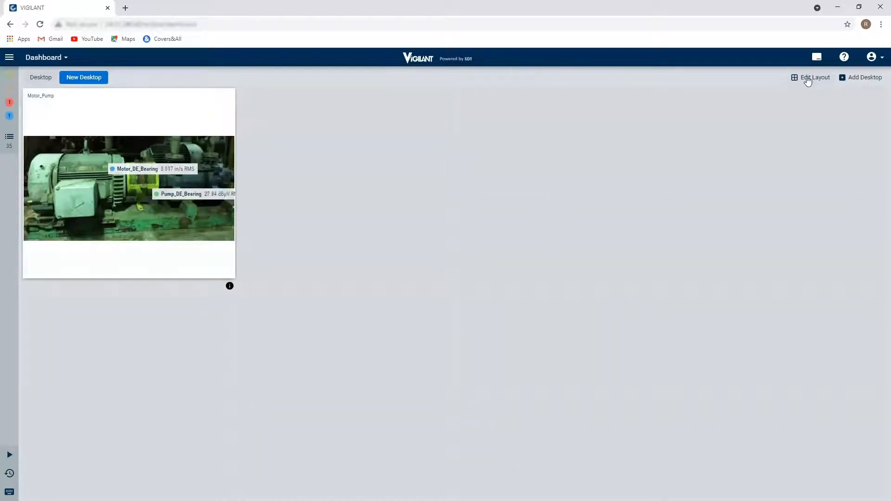
Step: Widen the mimic pane and put a Motor_Pump Parameters matrix in the pane beside it
left_click(815, 77)
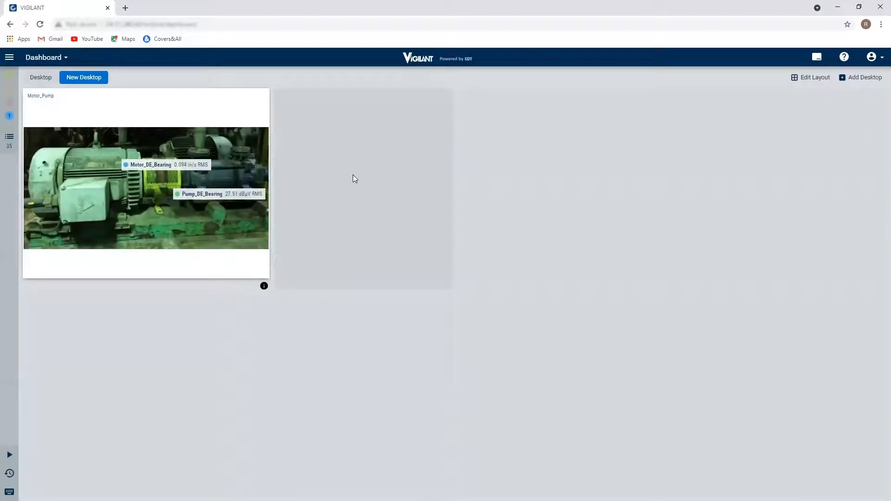
left_click(355, 178)
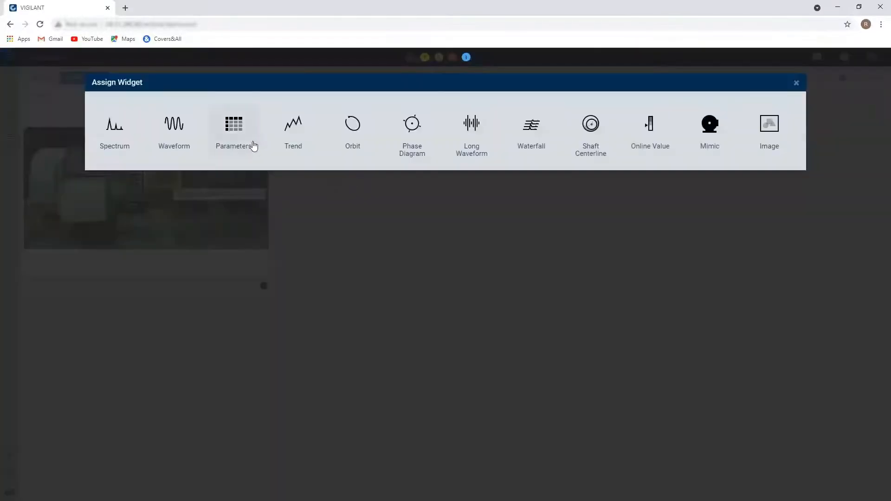
left_click(234, 124)
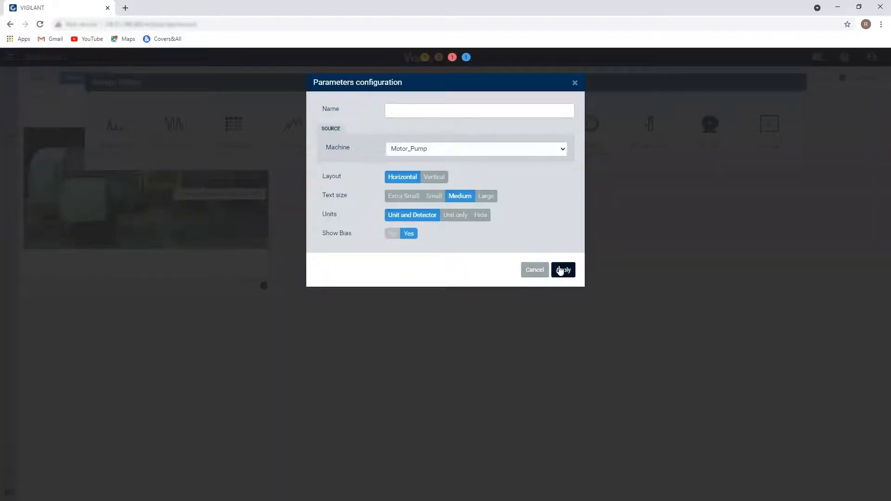
left_click(562, 270)
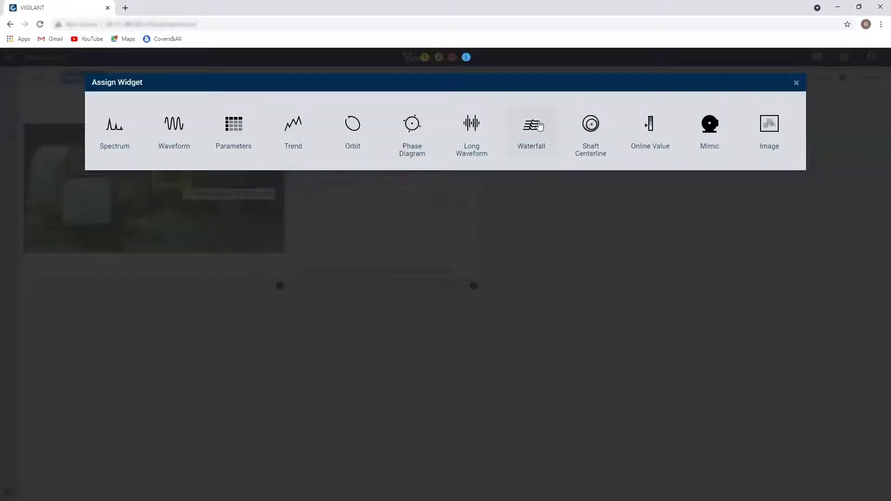
Step: Add a Motor_DE_Bearing vibration spectrum waterfall to a lower pane
left_click(532, 124)
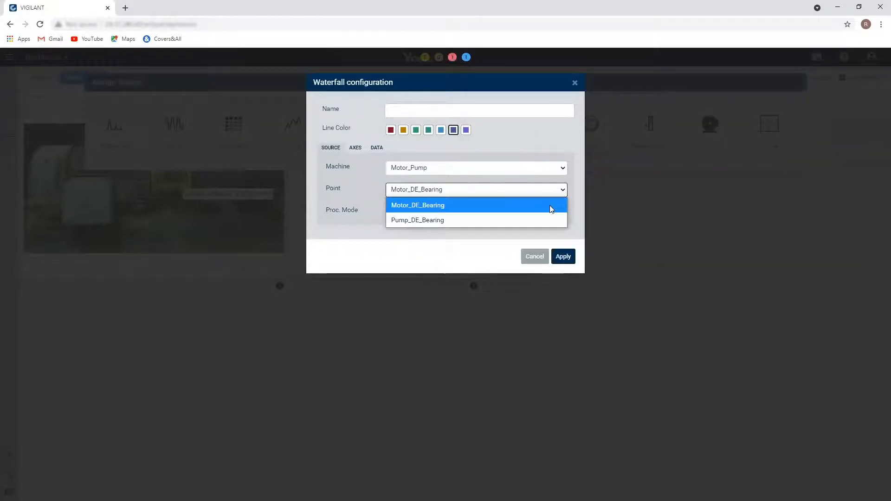
left_click(418, 205)
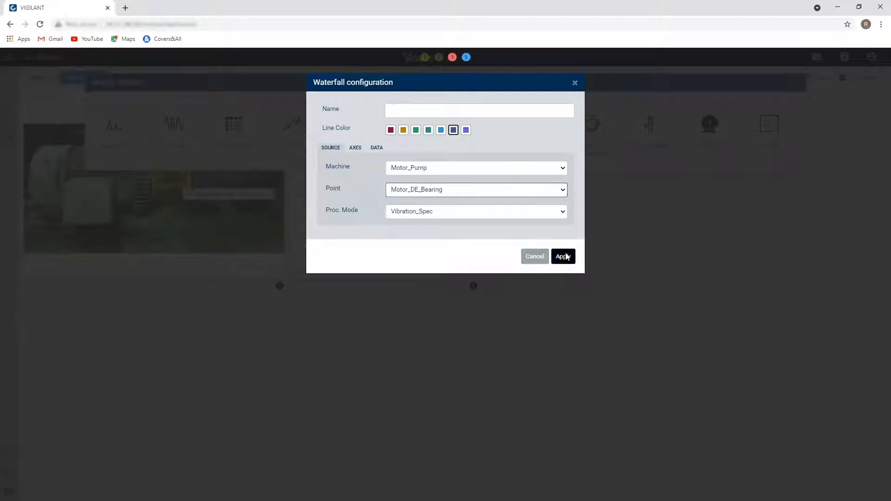
left_click(562, 256)
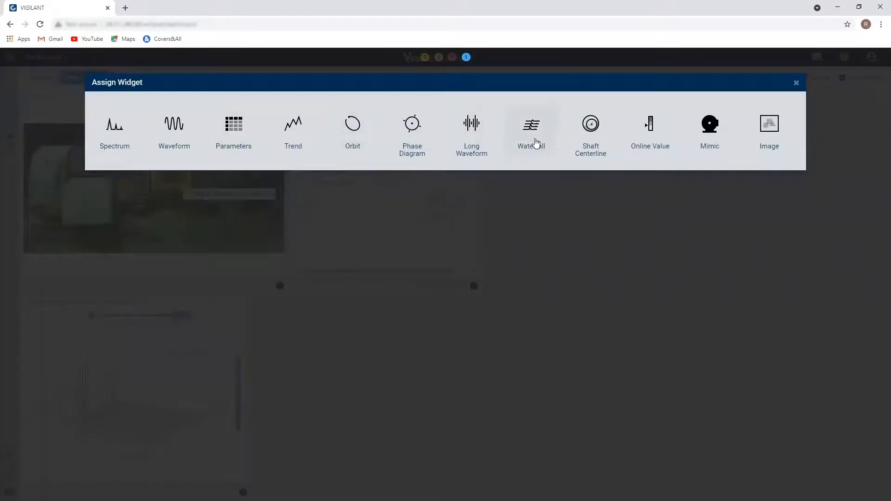
Step: Add a second waterfall for Pump_DE_Bearing in UT_Demod mode beside it
left_click(532, 124)
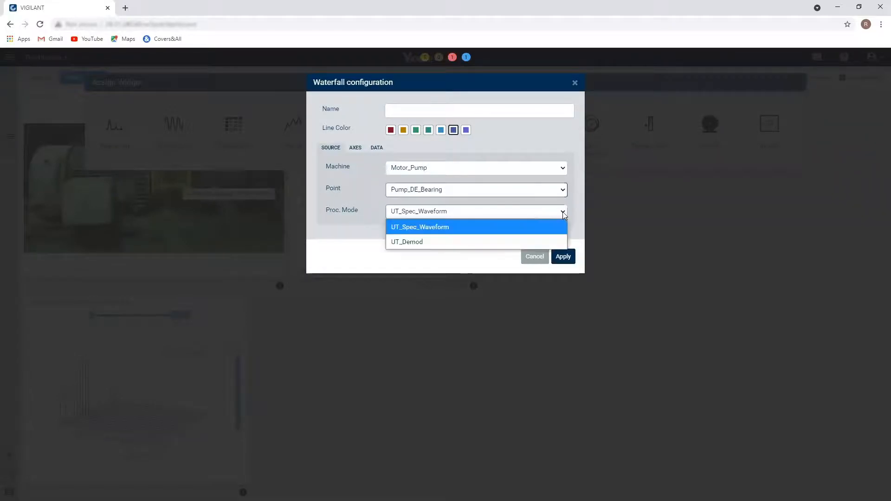
left_click(407, 242)
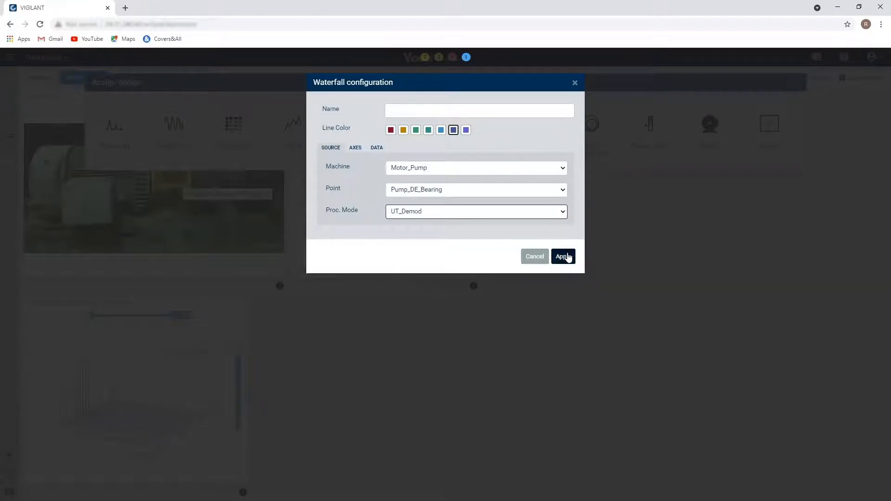
left_click(563, 256)
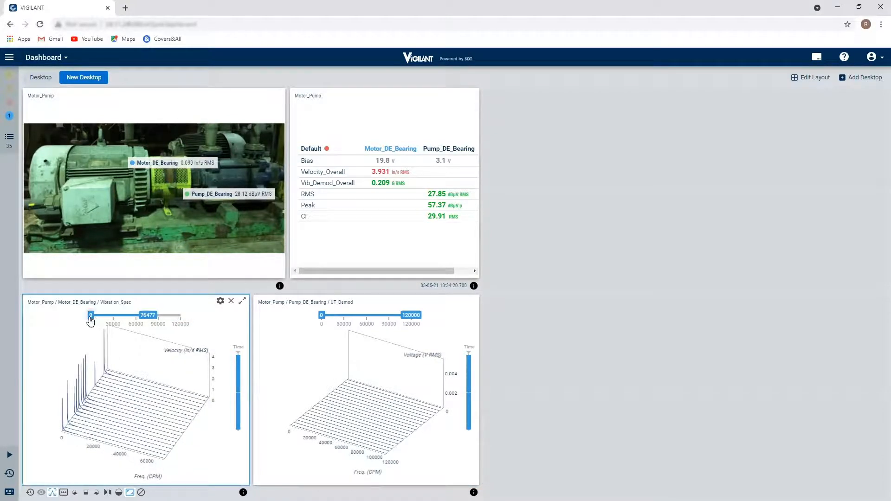
Step: Raise the Vibration_Spec waterfall's lower frequency limit to narrow its band
left_click_drag(90, 314, 108, 315)
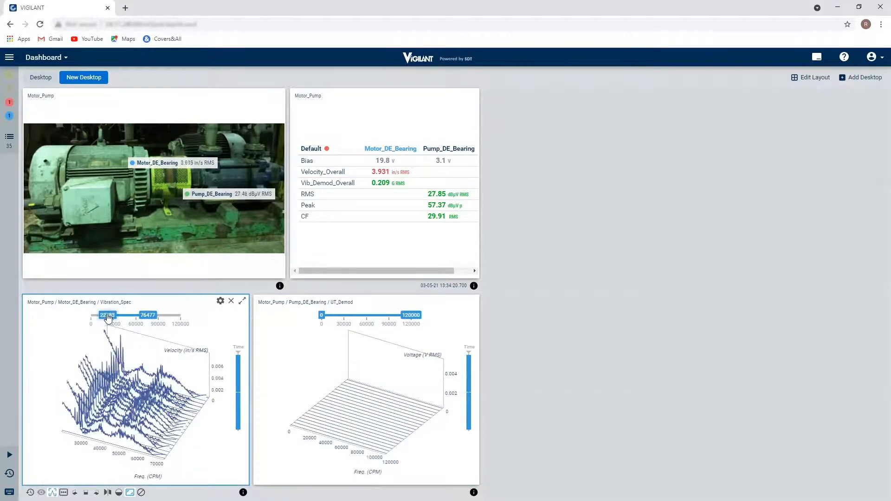
left_click_drag(108, 315, 99, 315)
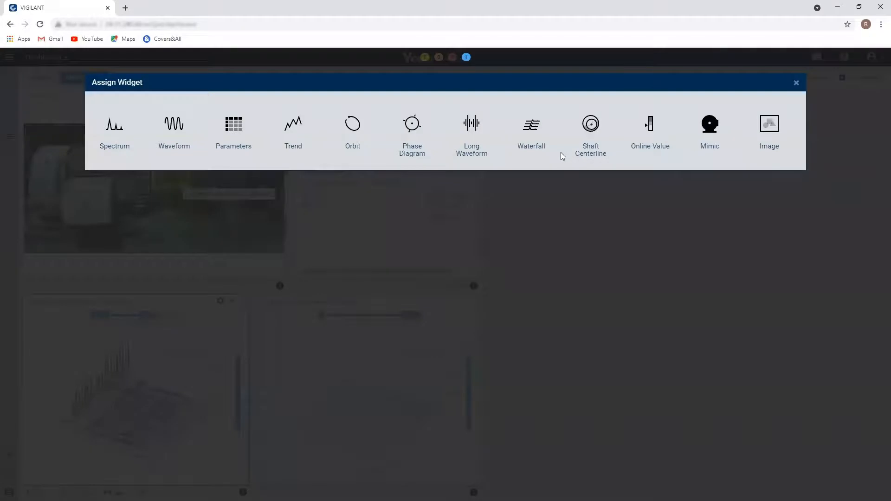
mouse_move(293, 130)
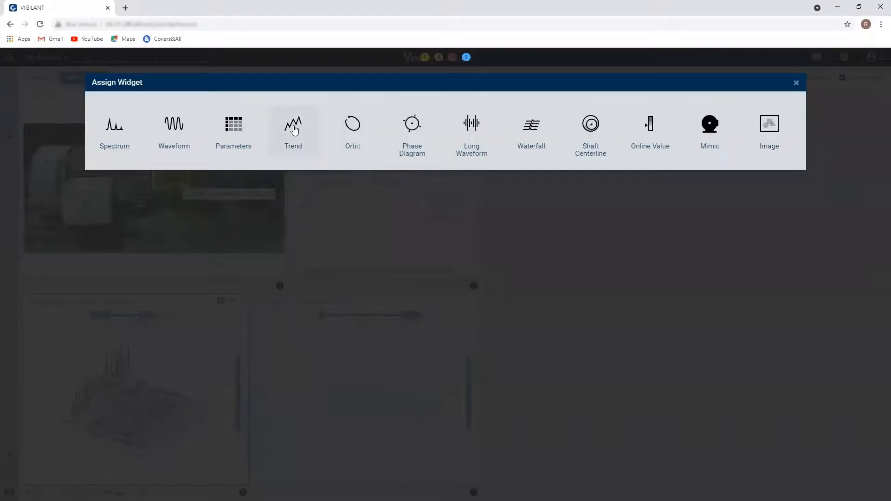
Step: Add a Pump_DE_Bearing RMS trend to a right-hand pane
left_click(294, 124)
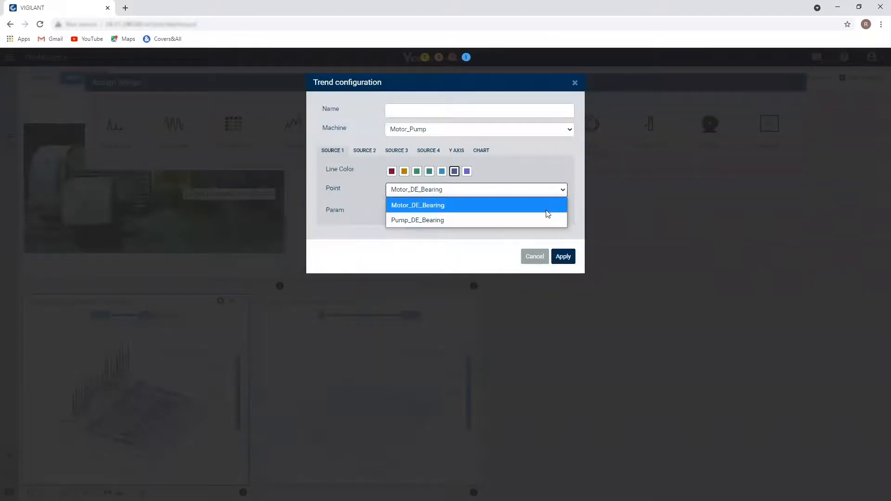
left_click(418, 220)
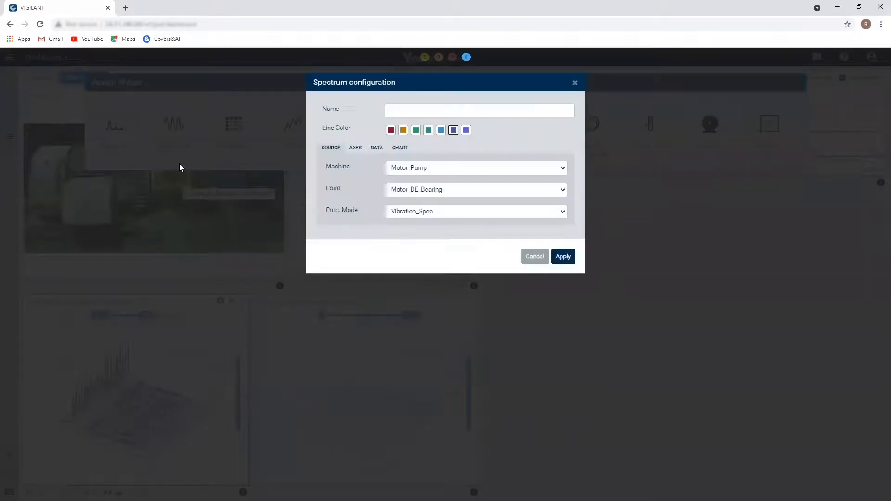
Step: Add a Pump_DE_Bearing UT_Demod spectrum to the next right-hand pane
left_click(476, 190)
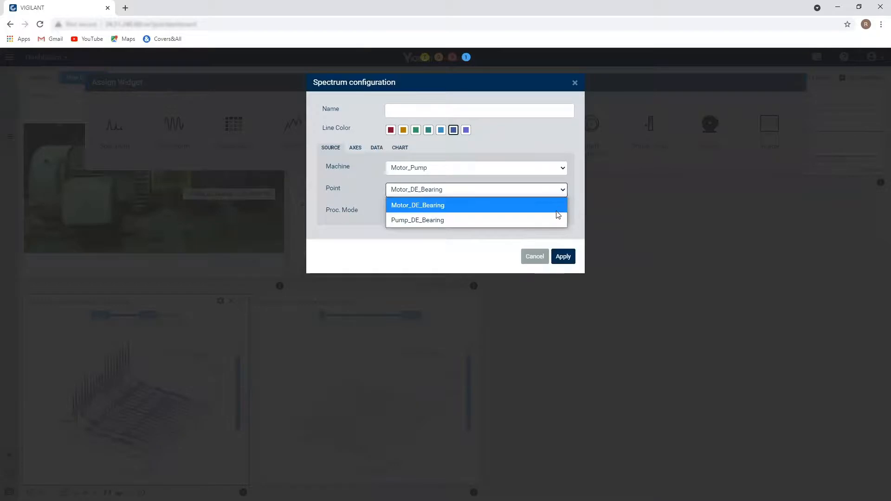
left_click(417, 220)
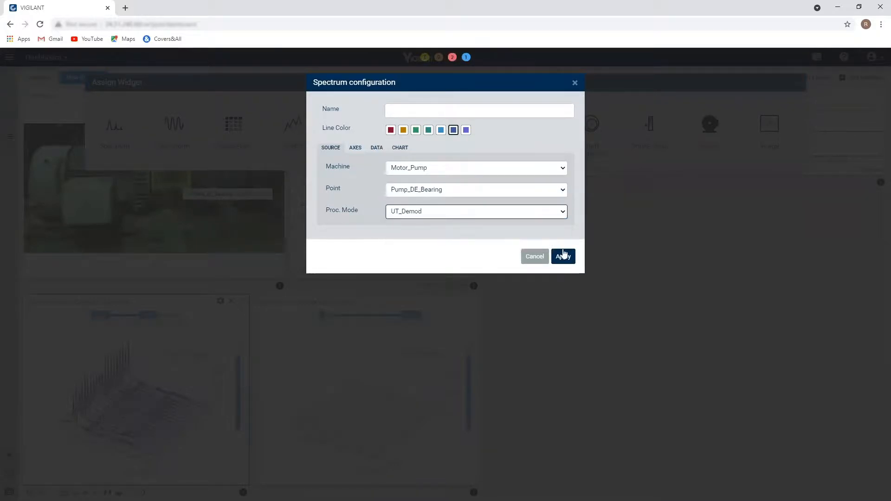
left_click(563, 256)
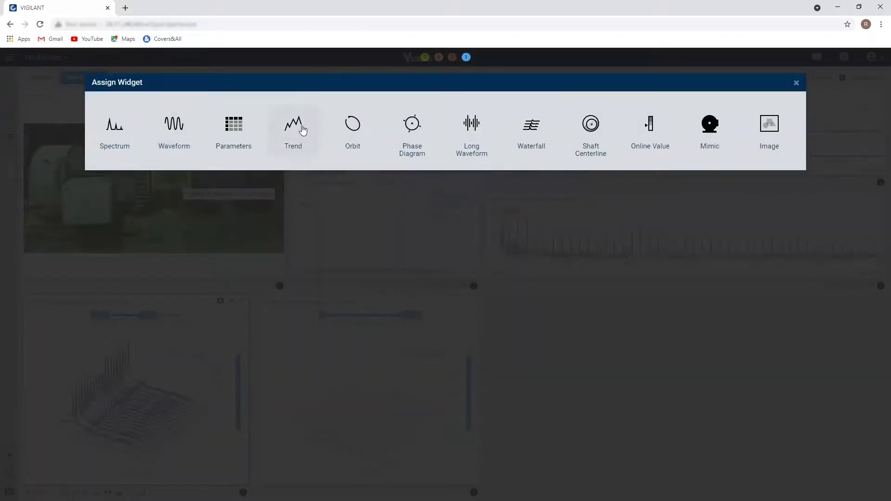
Step: Add a Motor_DE_Bearing Velocity_Overall trend, then configure a spectrum for the bottom-right pane
left_click(294, 125)
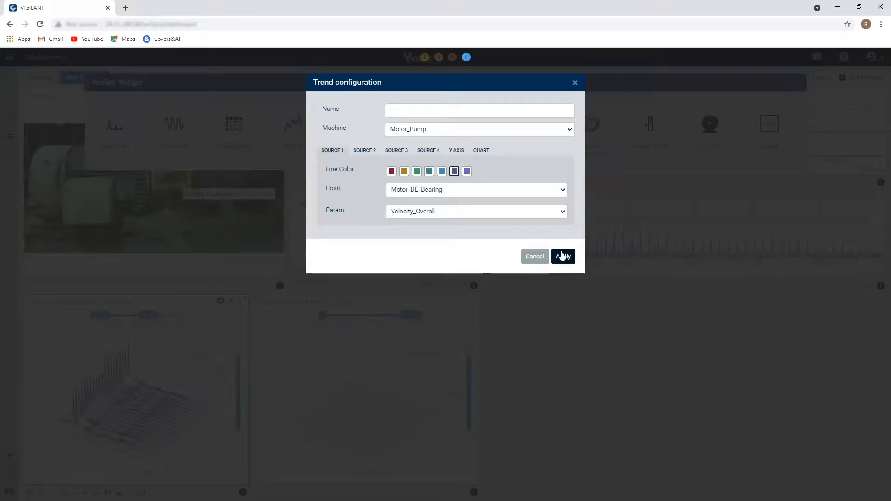
left_click(563, 257)
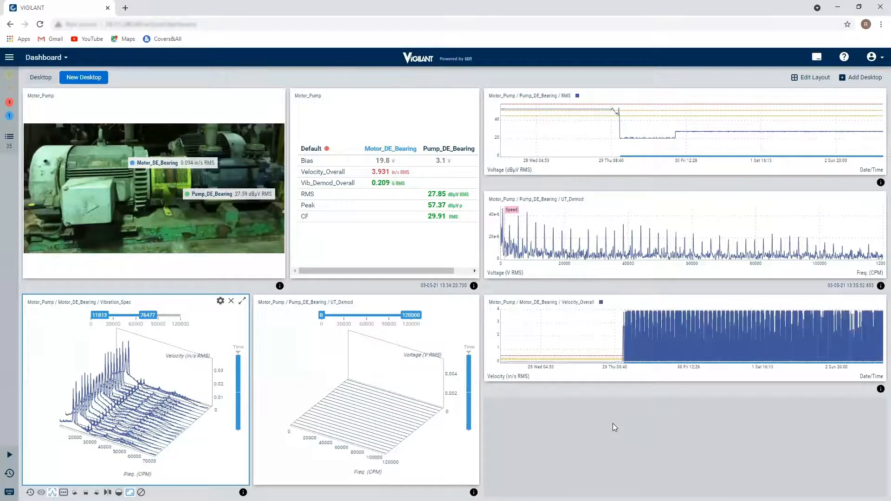
left_click(220, 301)
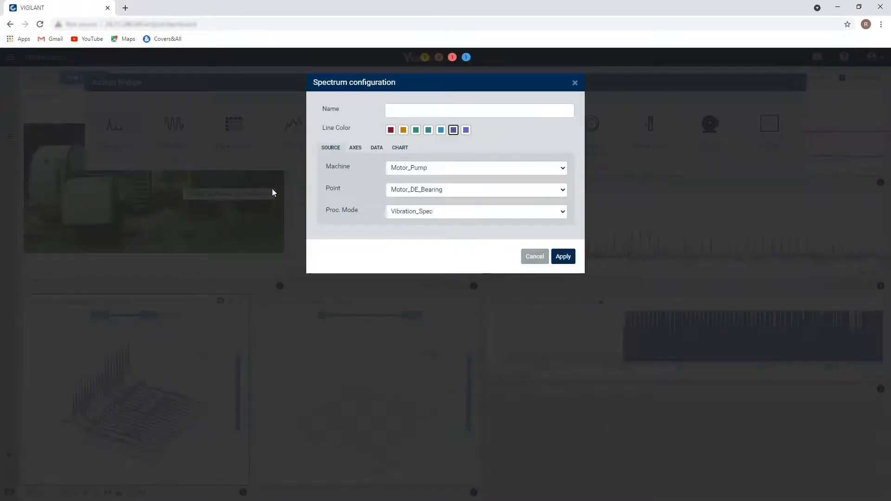
left_click(477, 212)
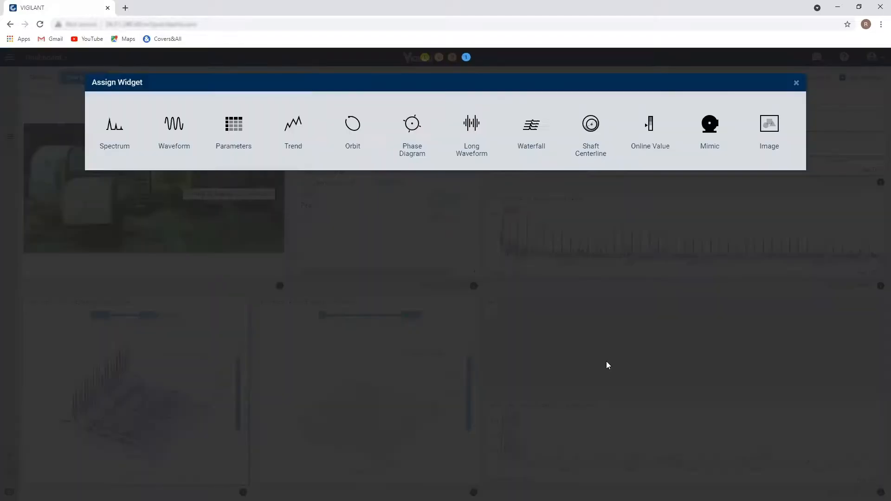
Step: Assign an Online Value horizontal bar of Motor_DE_Bearing Velocity_Overall to the pane
left_click(650, 124)
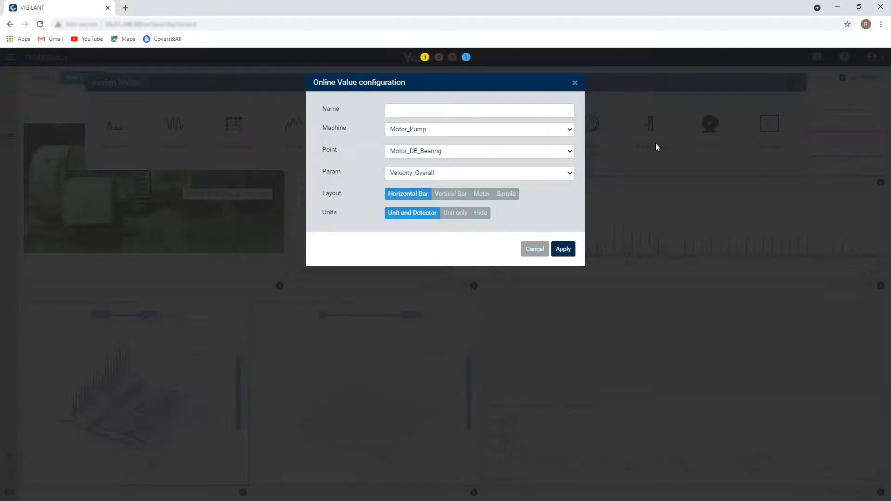
mouse_move(534, 218)
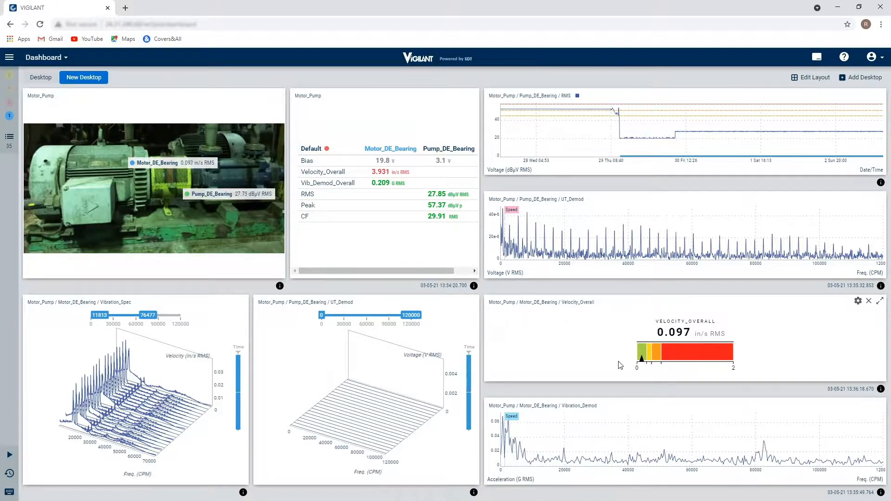
mouse_move(615, 283)
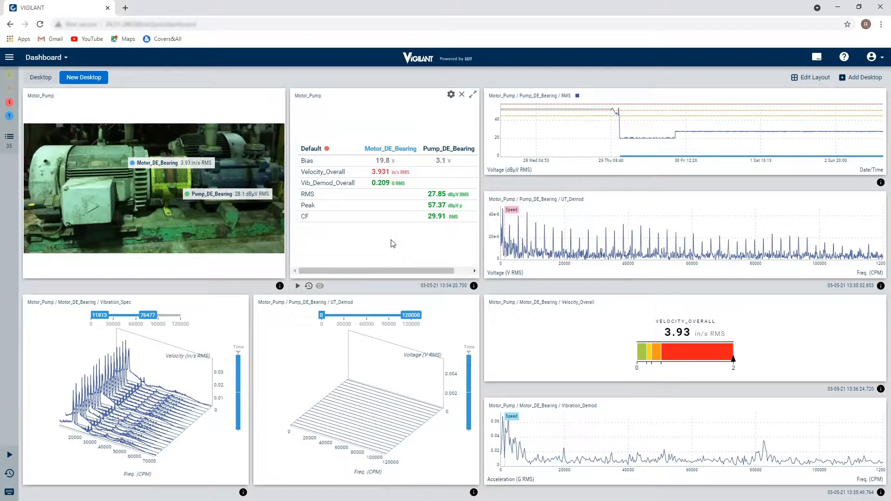
Step: Reopen the settings of the top-right Pump_DE_Bearing RMS trend widget
left_click(308, 286)
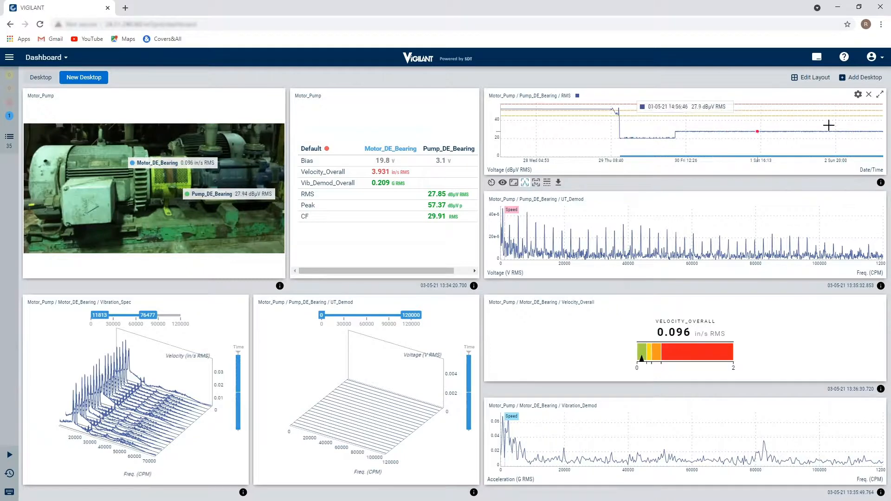
left_click(858, 95)
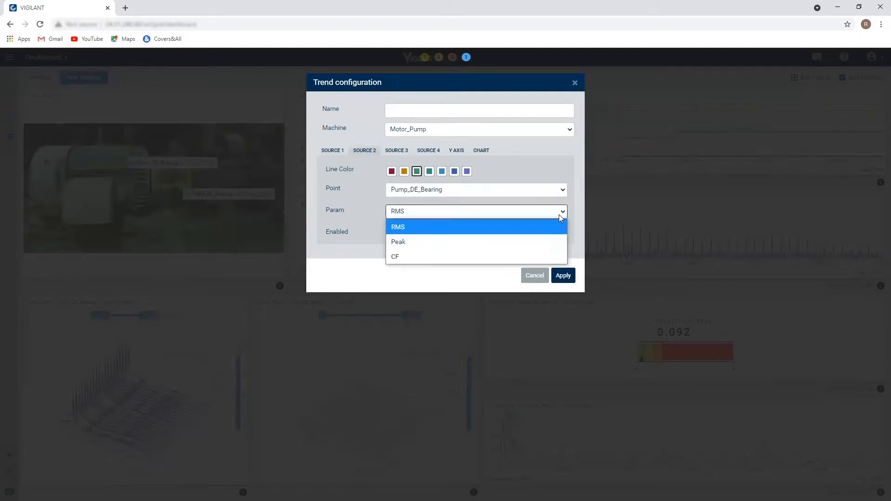
Step: Make Source 2 the Pump_DE_Bearing CF parameter in red and enable it
left_click(395, 256)
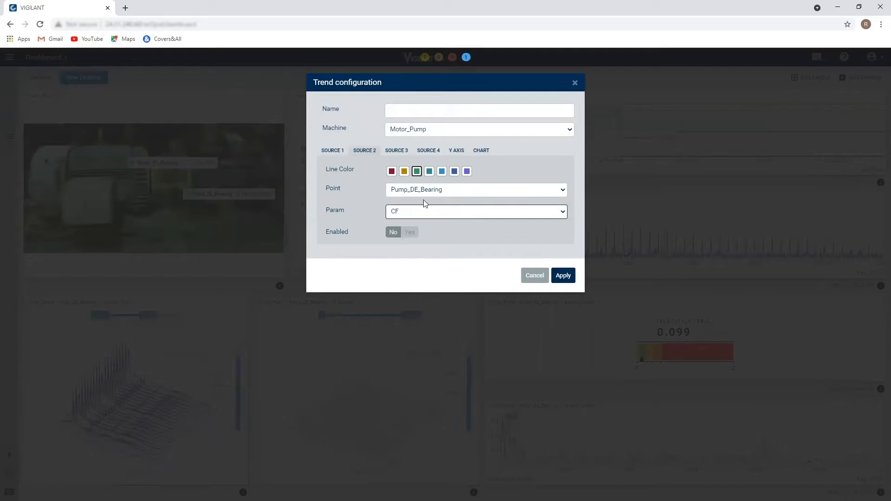
left_click(391, 171)
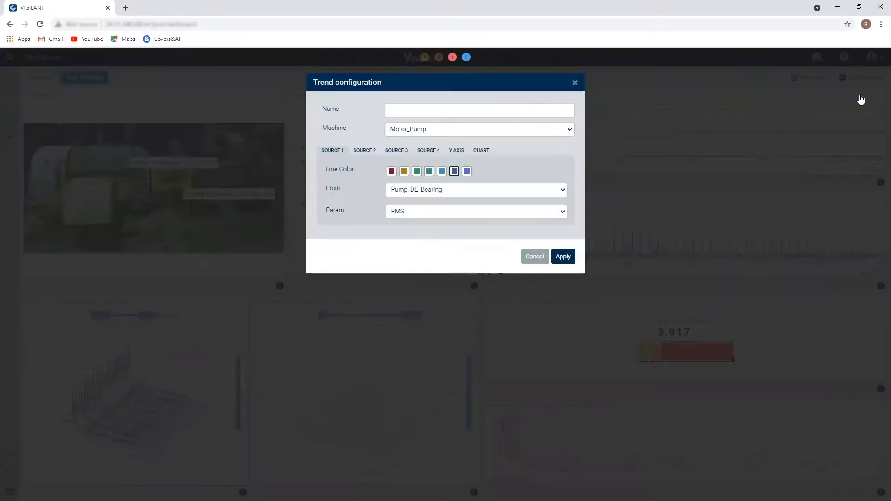
left_click(364, 151)
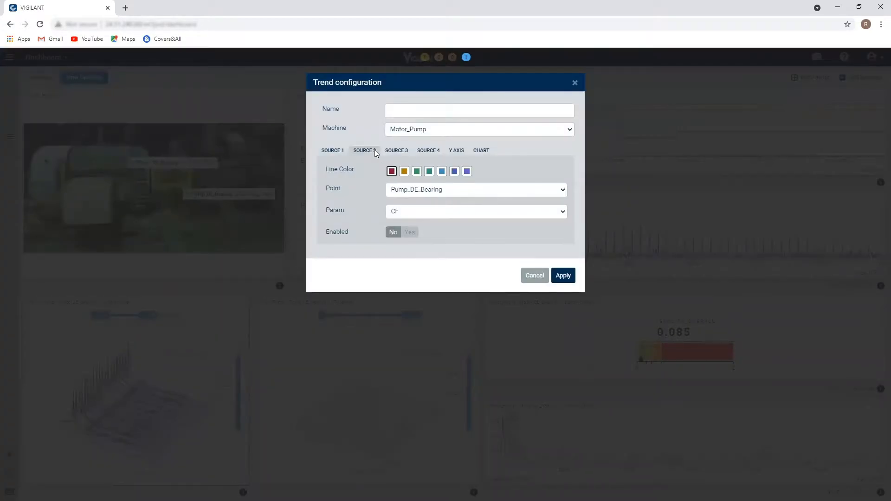
left_click(411, 232)
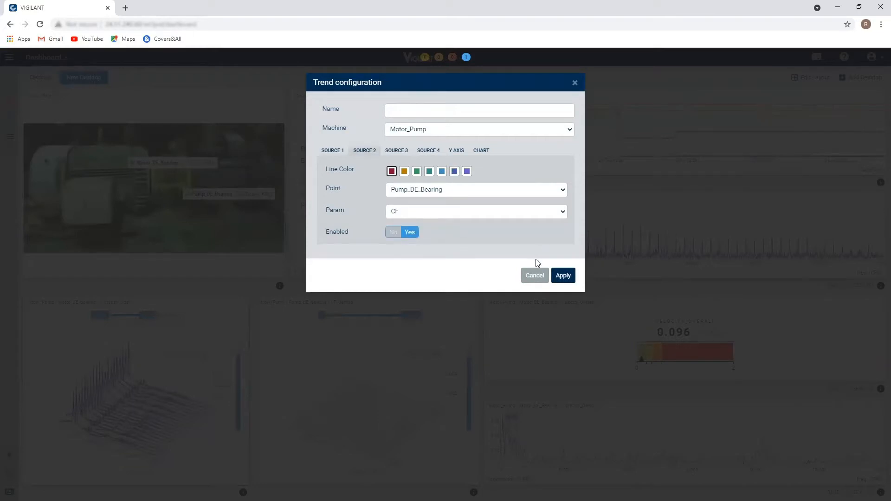